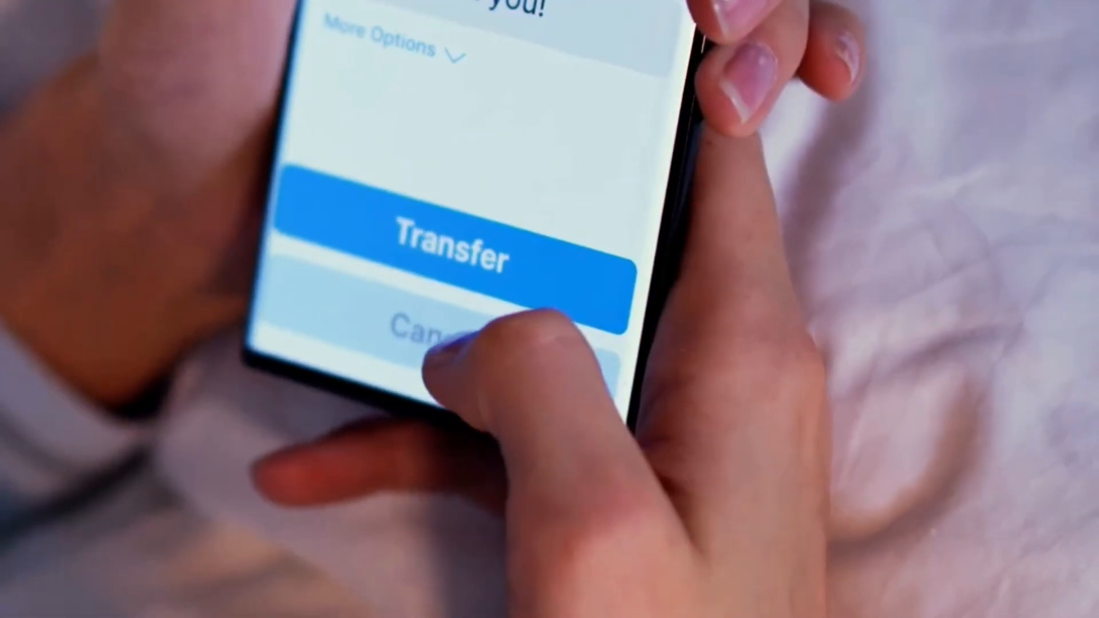
pyautogui.click(452, 249)
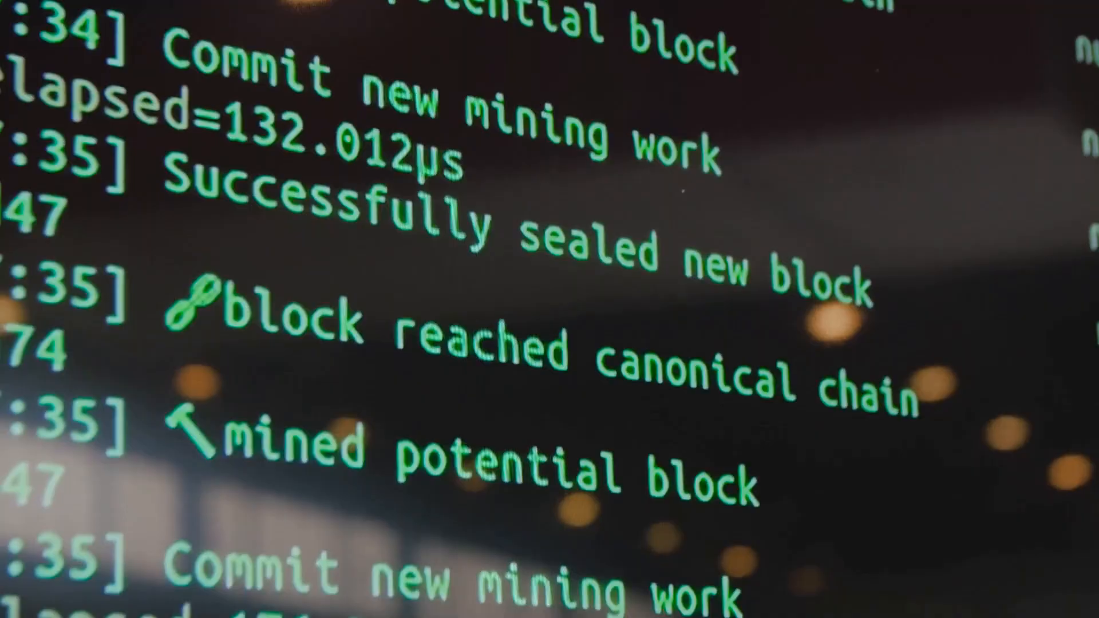
pyautogui.scroll(-3)
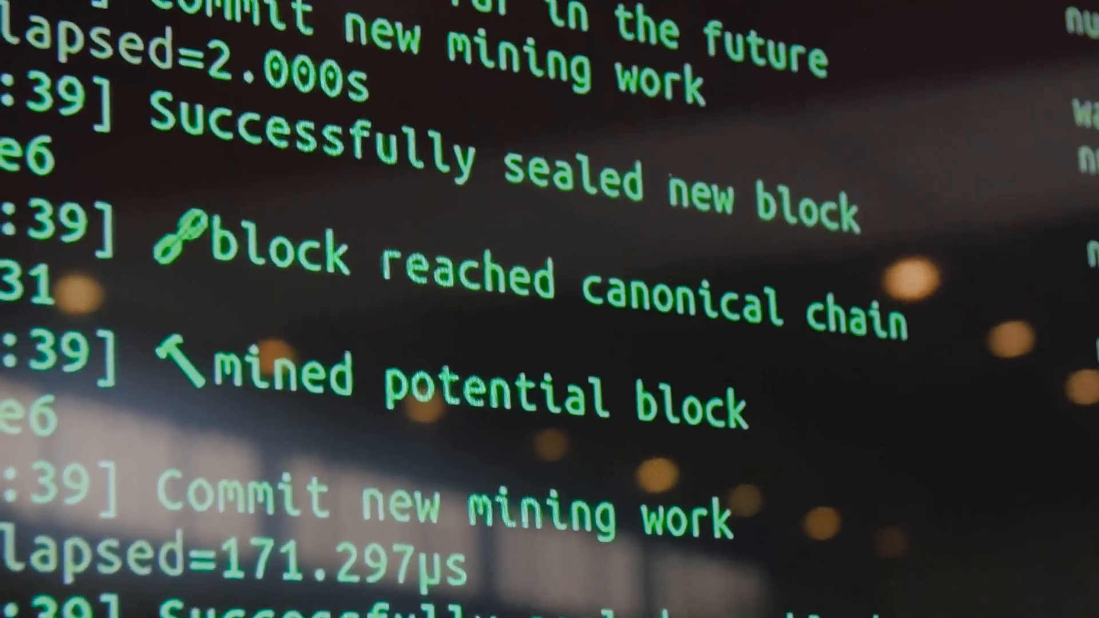
pyautogui.scroll(-3)
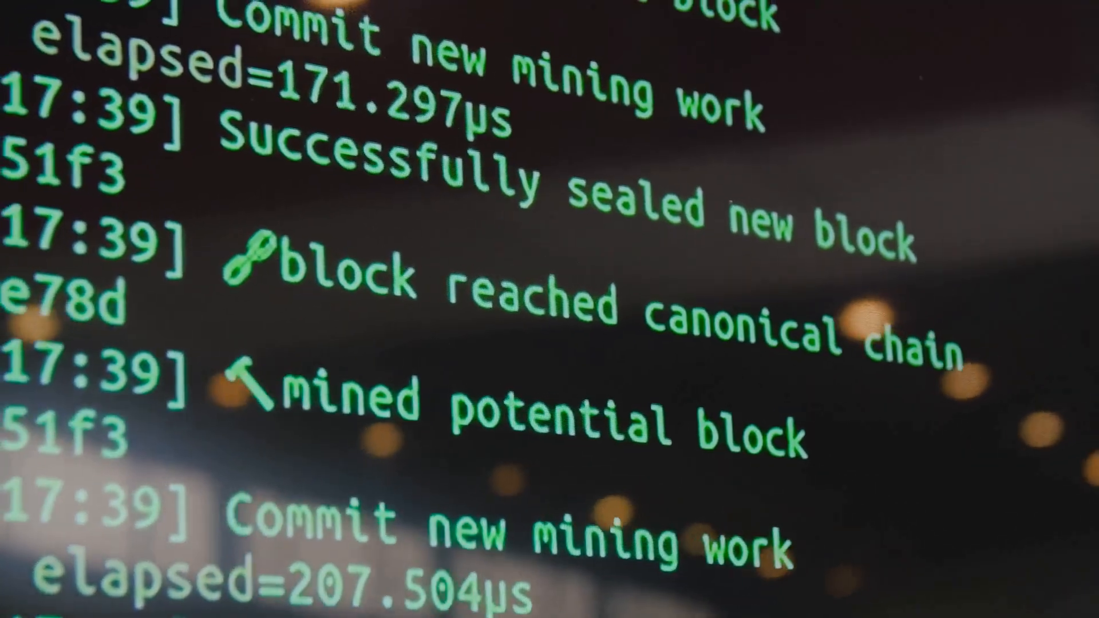